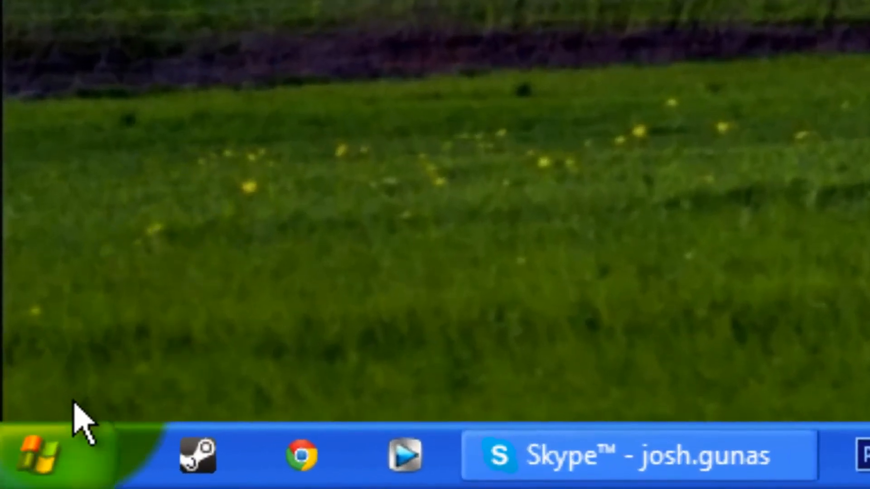
- Navigate from the Start menu into Documents and into the ArmA 2 folder
{"action": "left_click", "coordinate": [31, 452]}
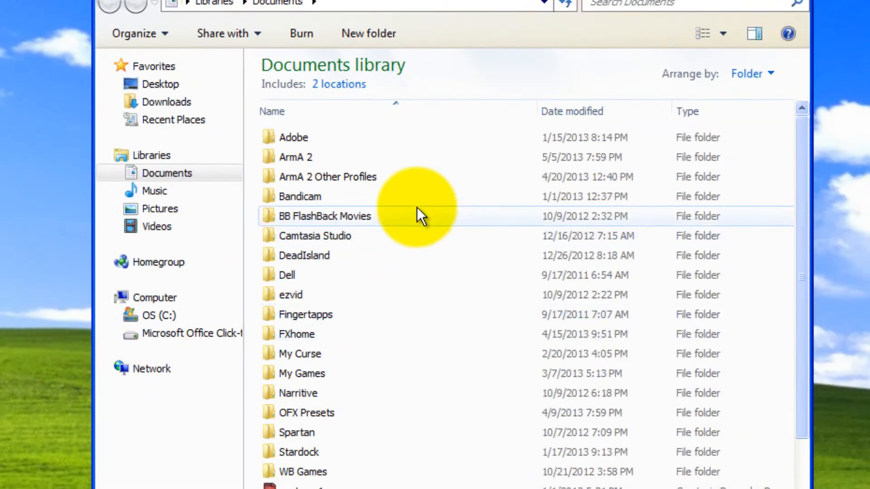
{"action": "mouse_move", "coordinate": [402, 167]}
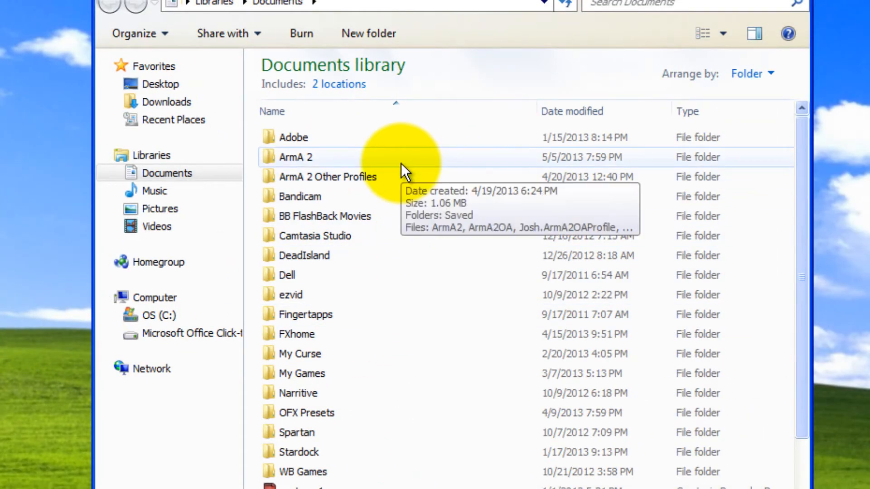
{"action": "double_click", "coordinate": [295, 157]}
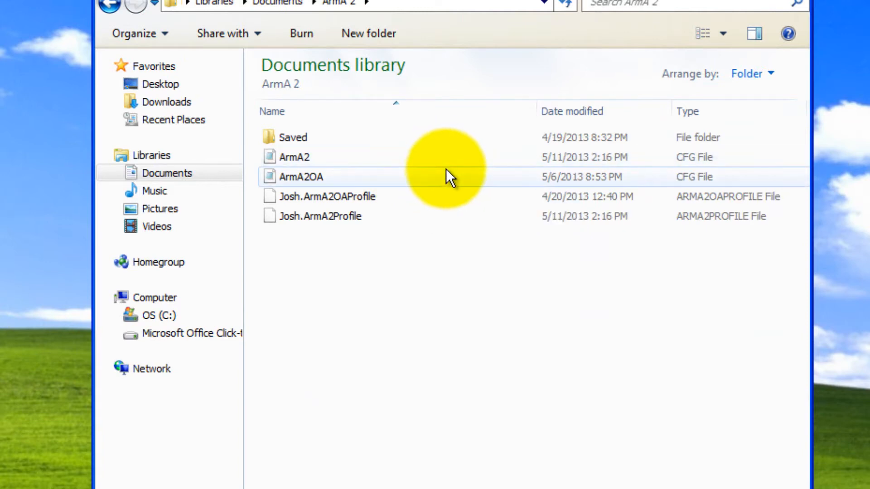
{"action": "mouse_move", "coordinate": [447, 180]}
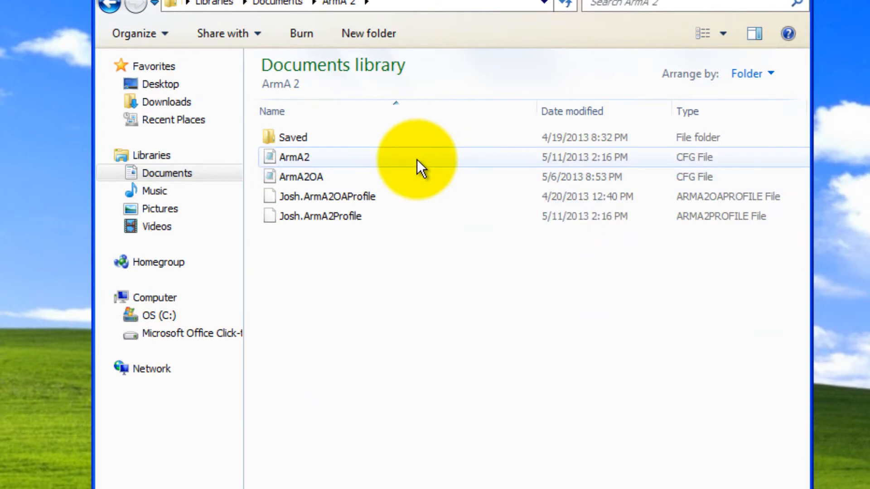
{"action": "mouse_move", "coordinate": [463, 183]}
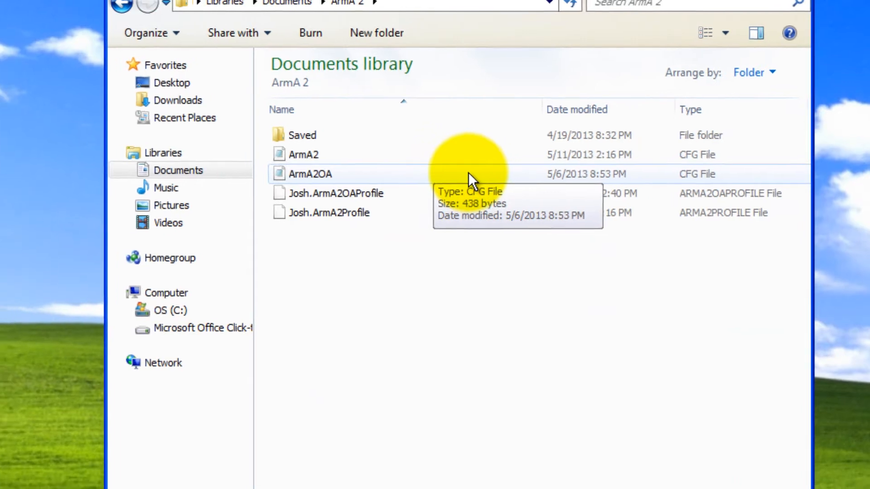
- Edit ArmA2OA.cfg so GPU_MaxFramesAhead and GPU_DetectedFramesAhead are 1, then save it
{"action": "double_click", "coordinate": [310, 174]}
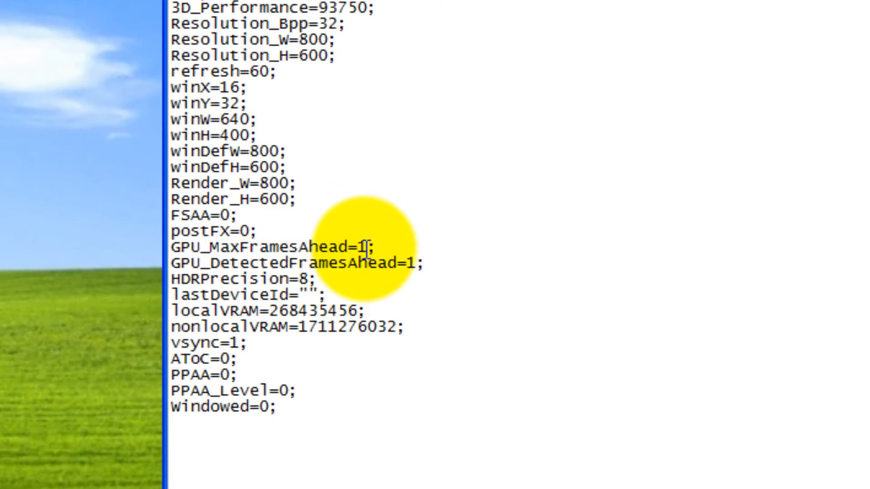
{"action": "mouse_move", "coordinate": [416, 263]}
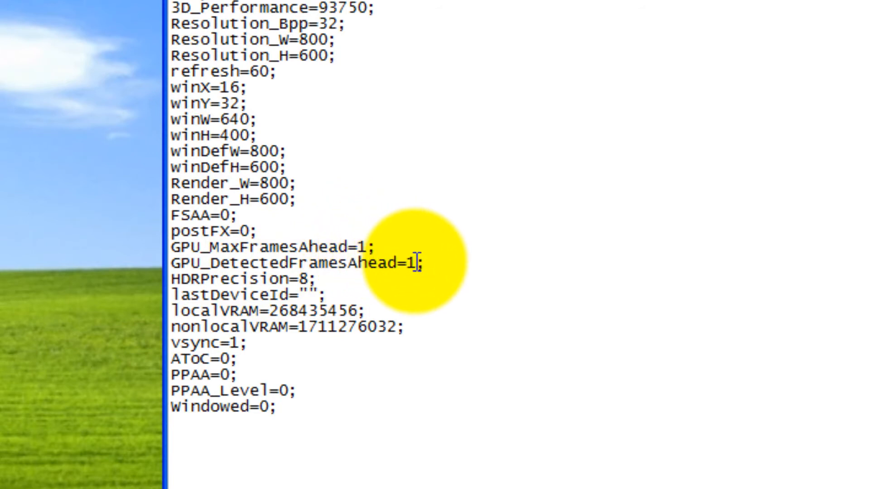
{"action": "mouse_move", "coordinate": [521, 285]}
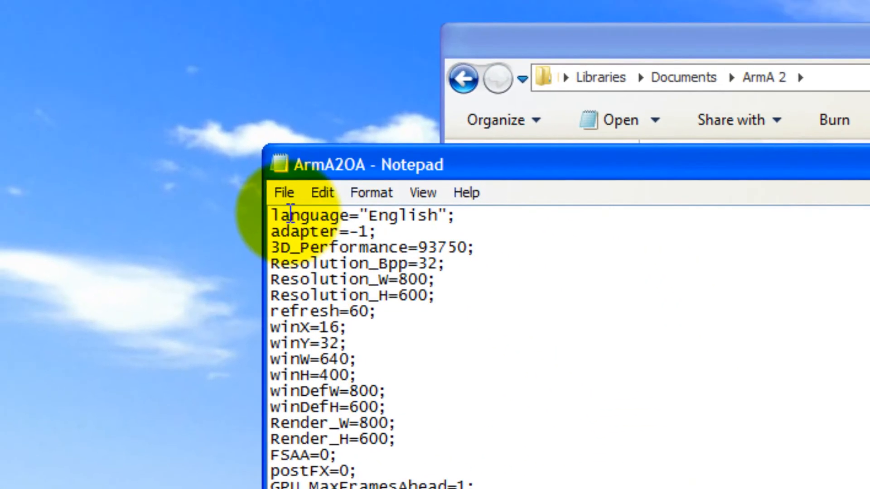
{"action": "left_click", "coordinate": [284, 192]}
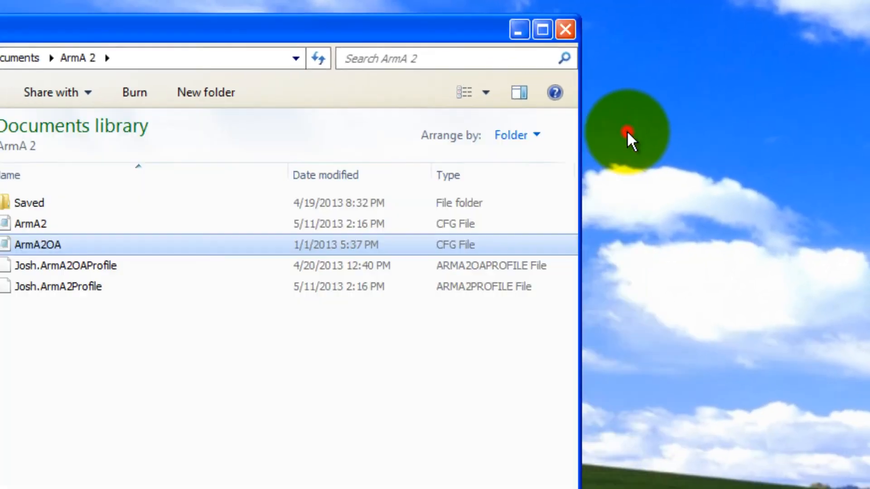
- Close the ArmA 2 Explorer window, returning to the desktop
{"action": "double_click", "coordinate": [38, 244]}
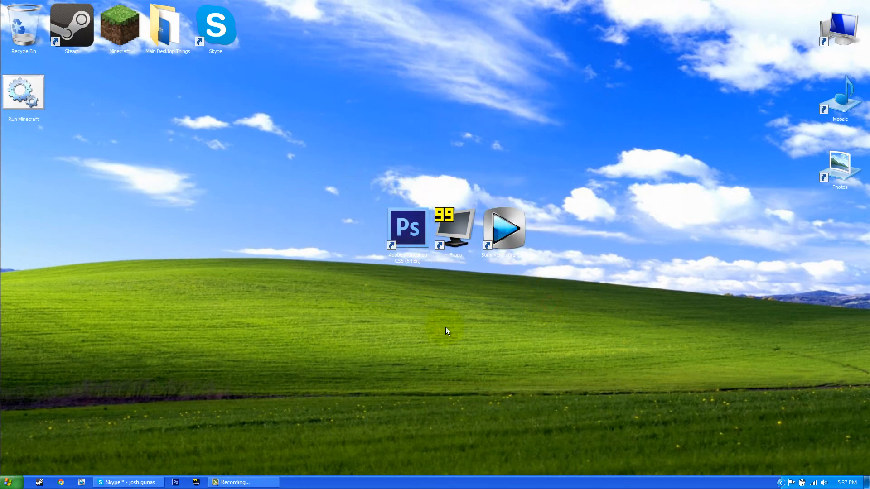
{"action": "mouse_move", "coordinate": [433, 301]}
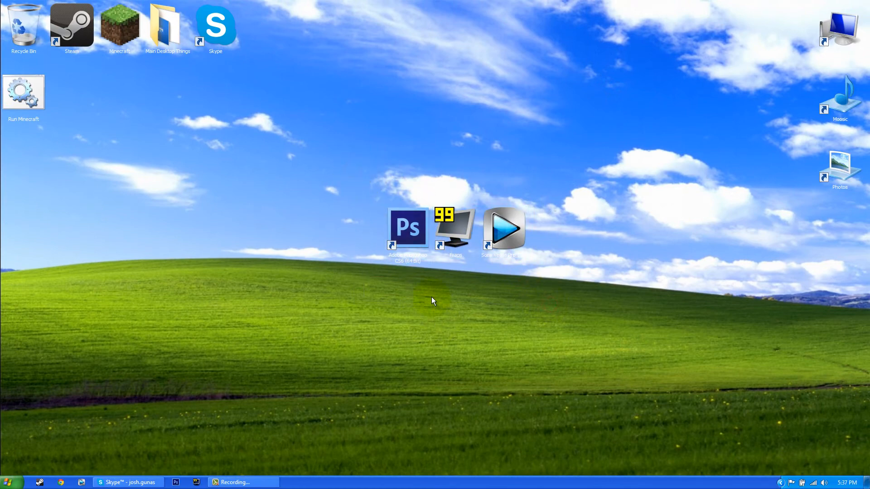